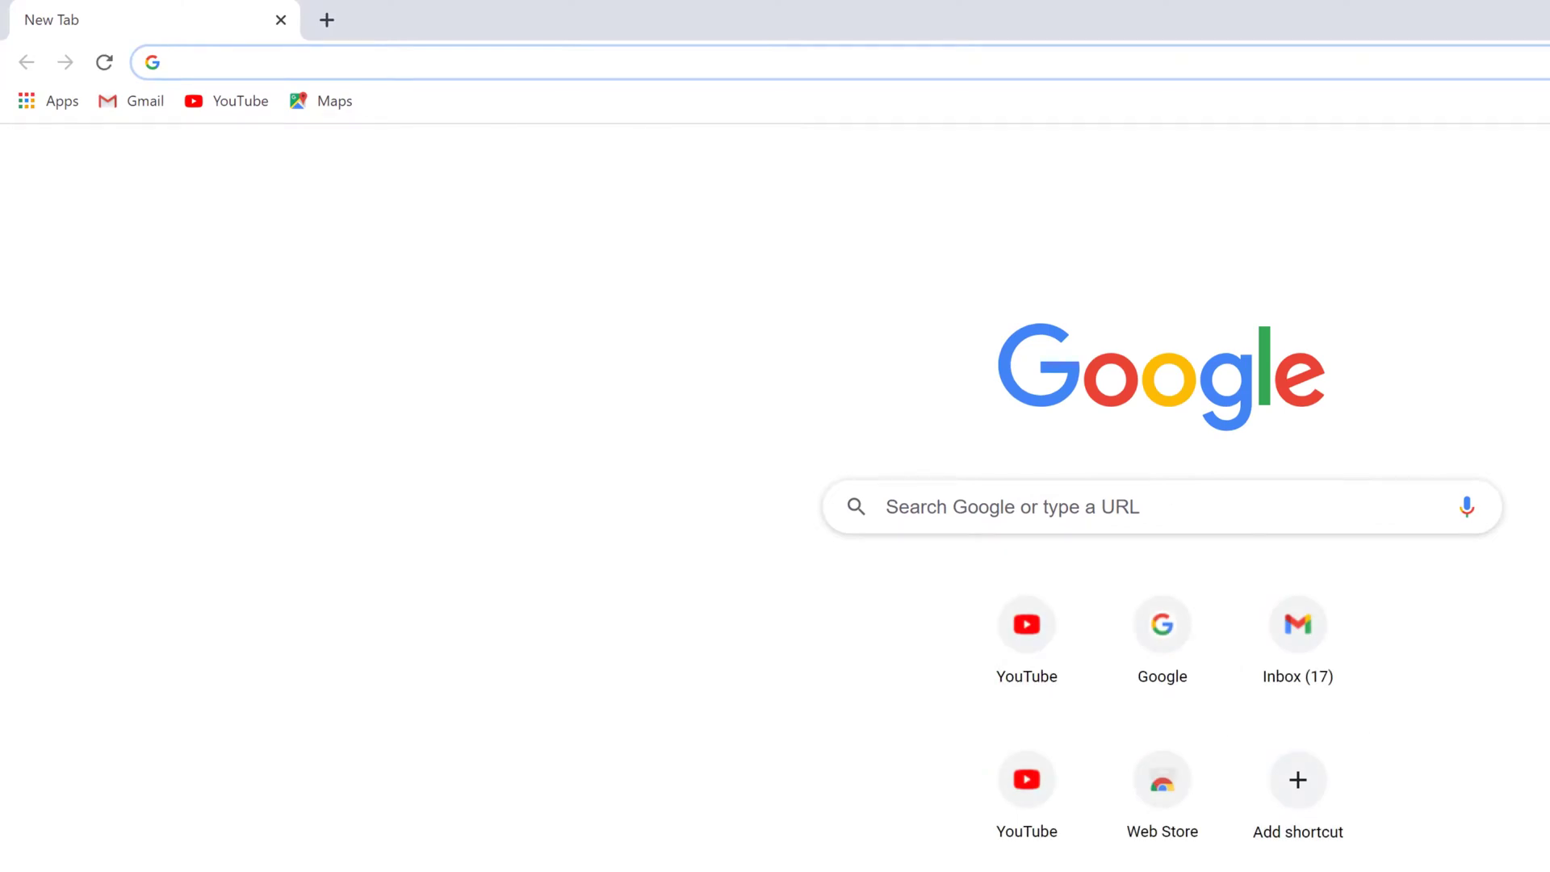
mouse_move(453, 96)
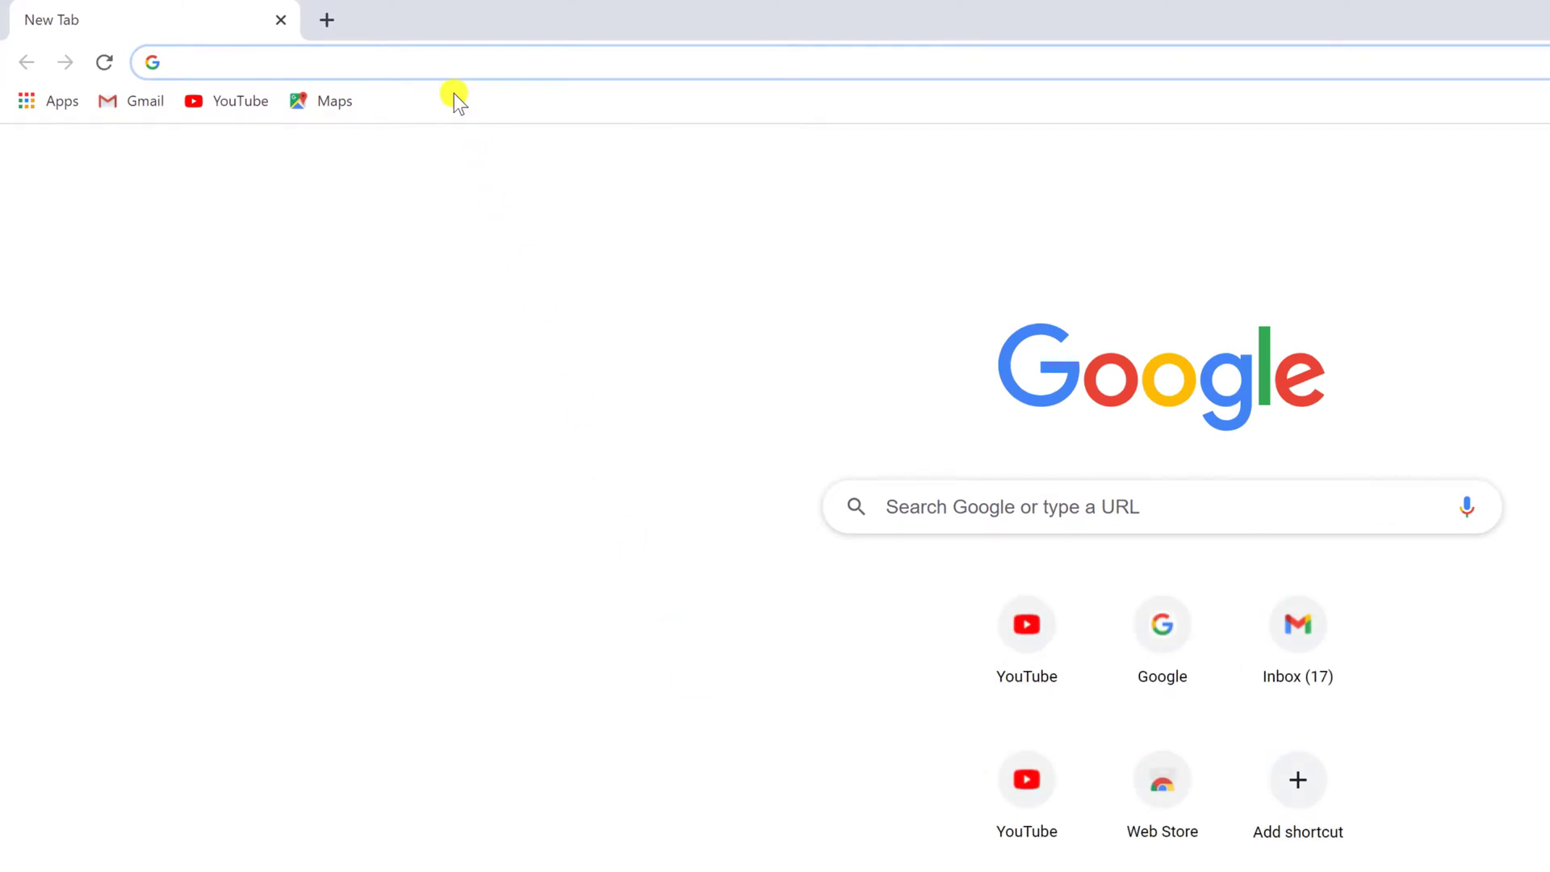
- Load instagram.com in the first tab and start a second tab for google.com
type("instalgram.com")
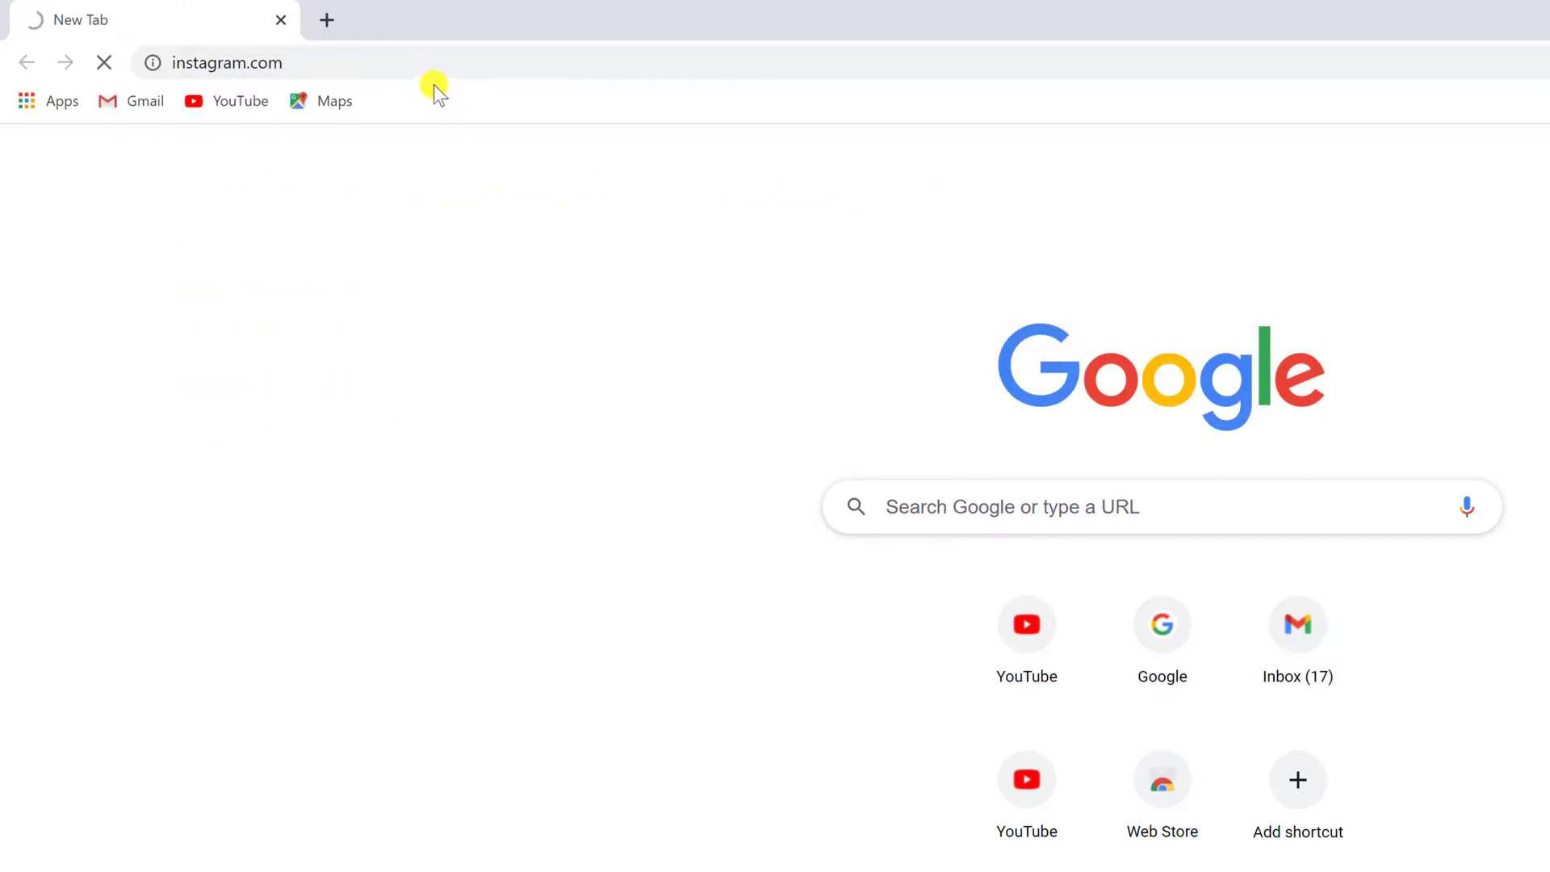
left_click(326, 19)
type("google.com")
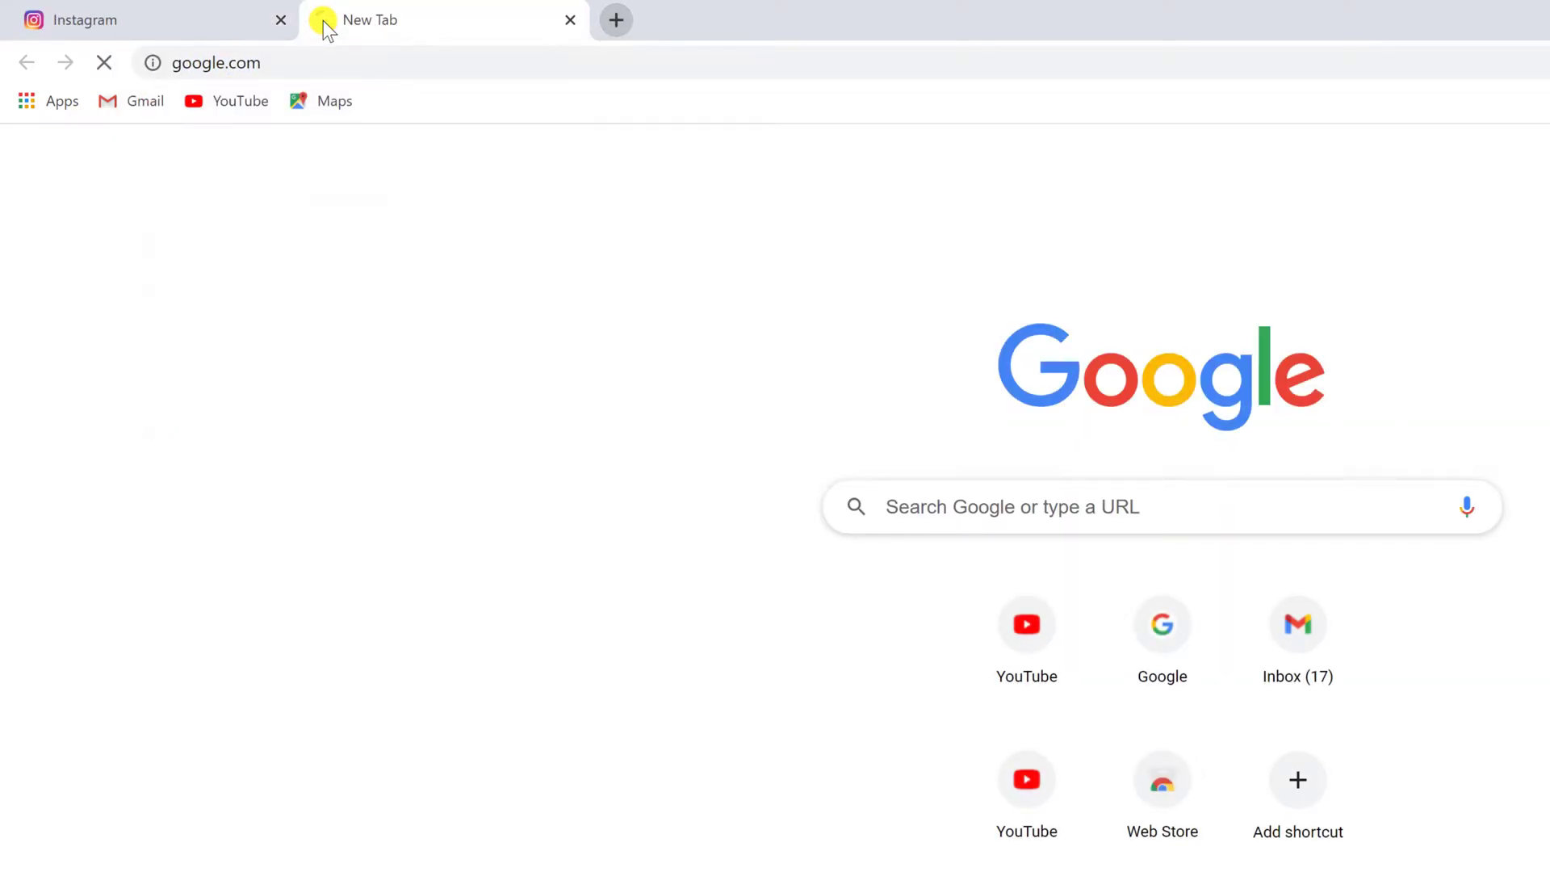
- Group Instagram and Facebook as Social, Google as Search, YouTube as a red Videos group
right_click(435, 19)
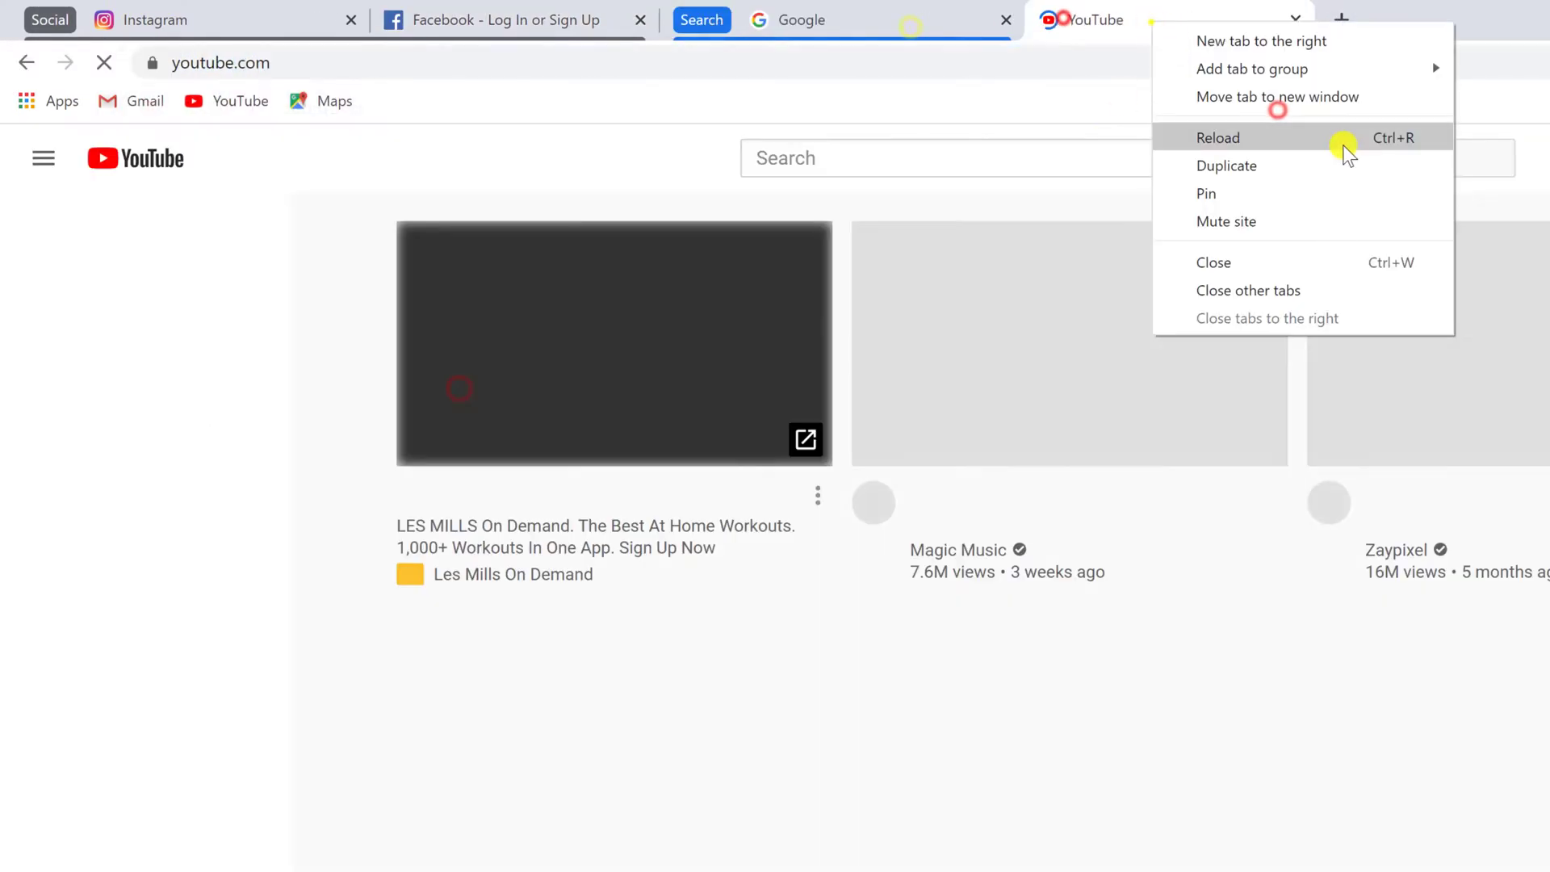
left_click(1218, 138)
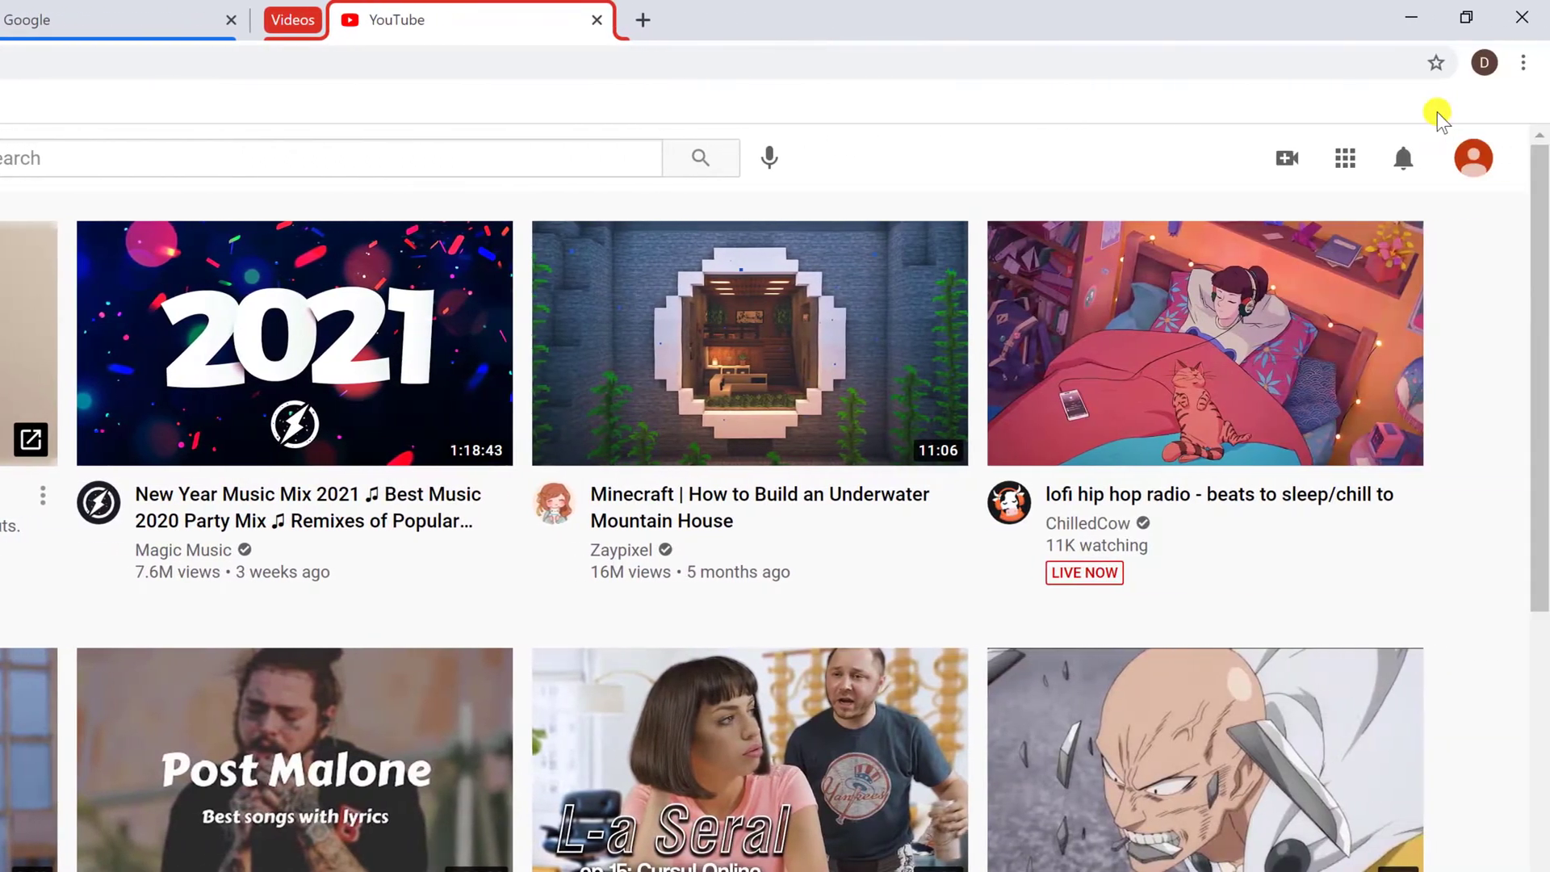
- Reach Chrome's settings page from the three-dot menu
left_click(1521, 63)
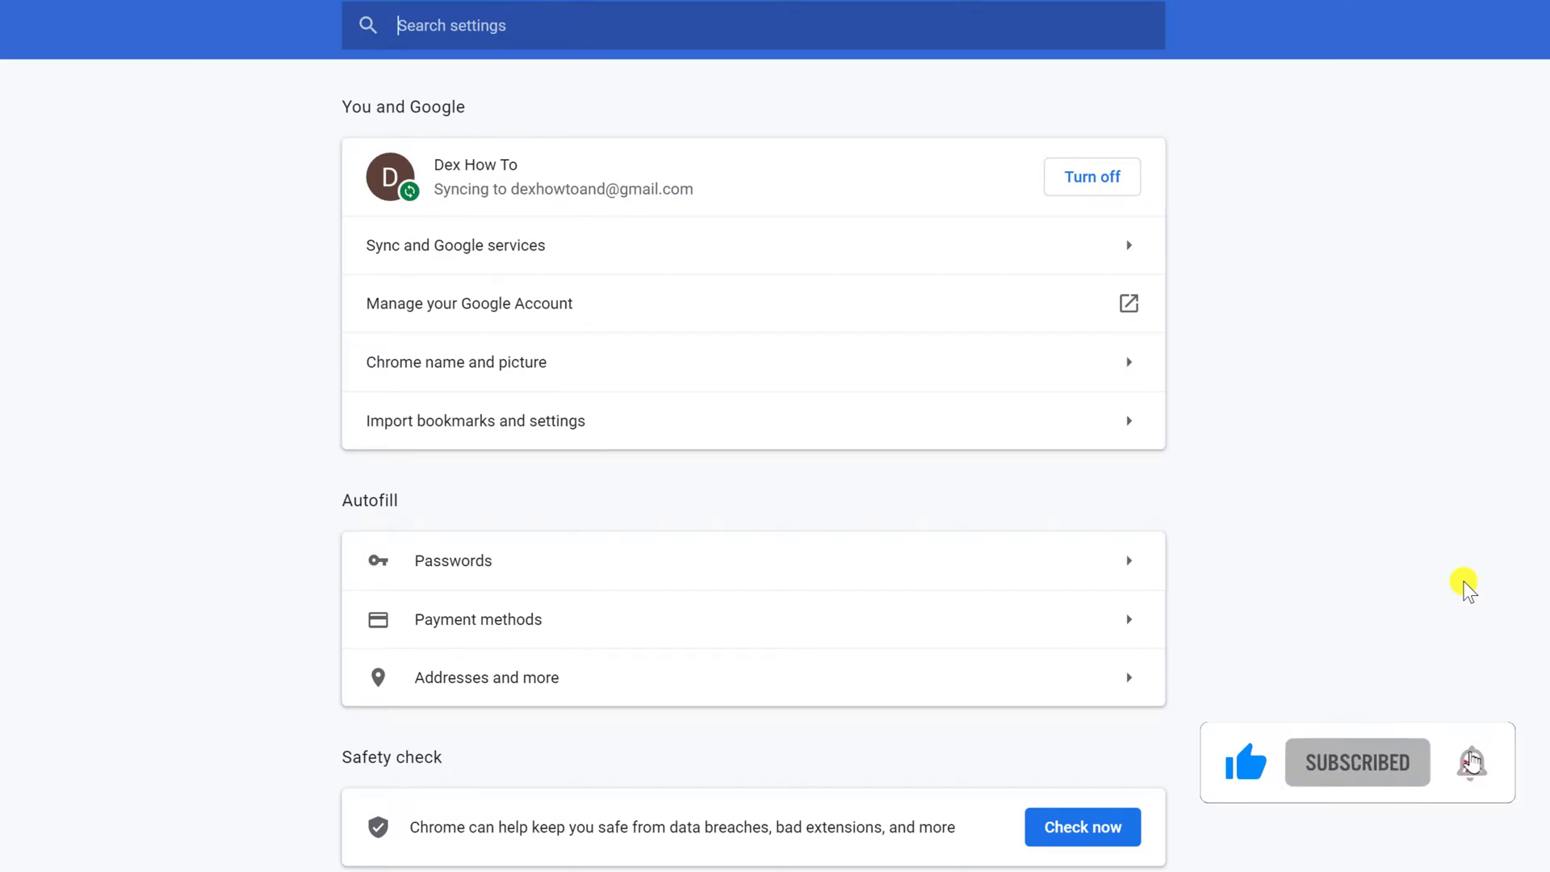
- Set the On startup option to 'Continue where you left off'
scroll("down", 3)
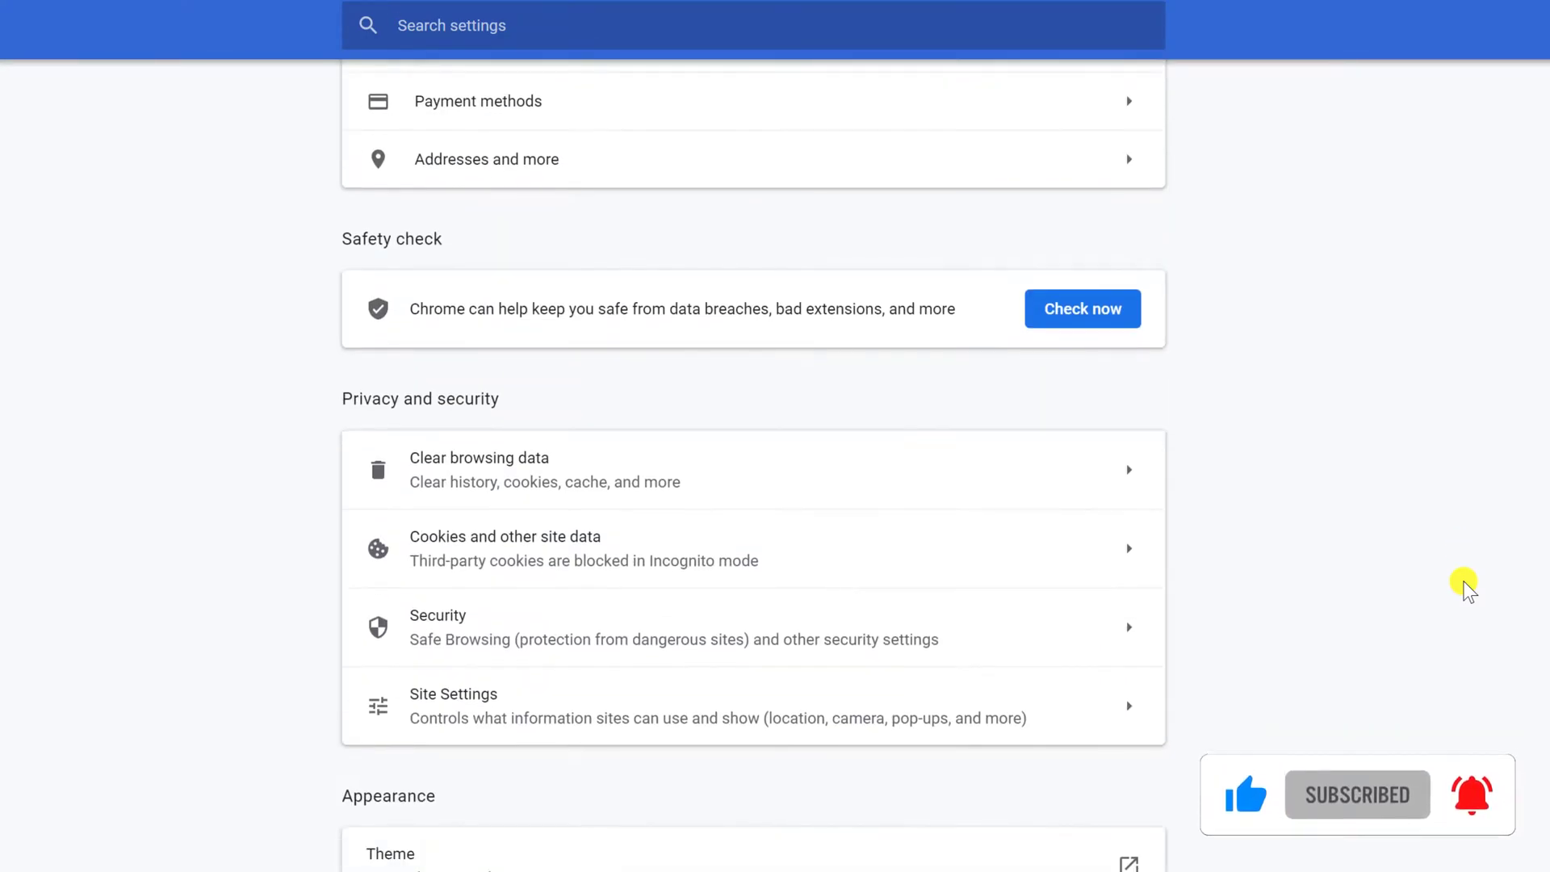
scroll("down", 3)
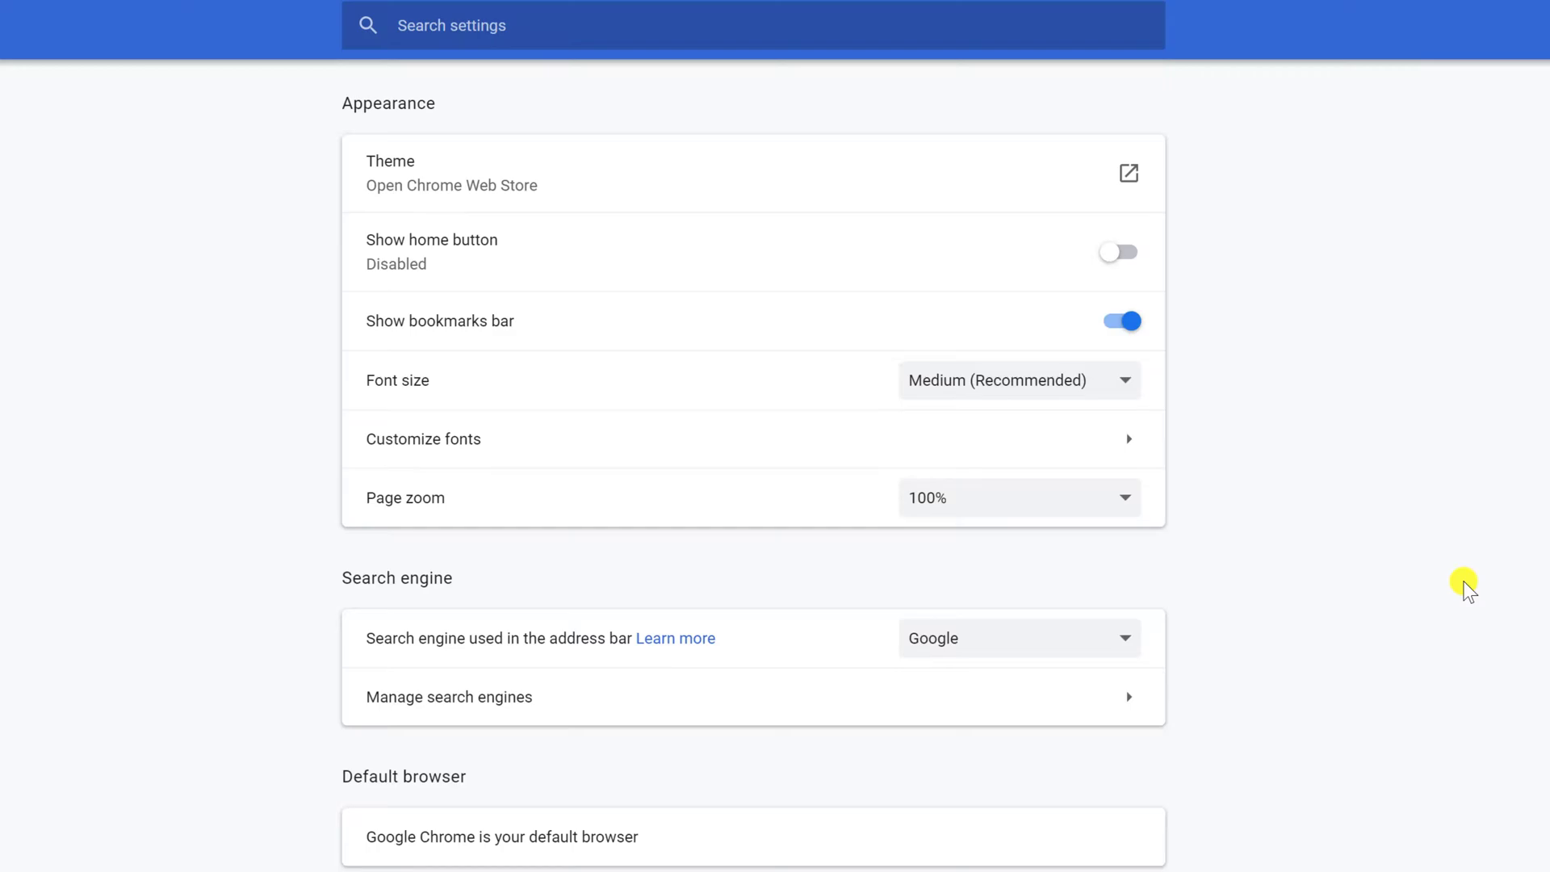
scroll("down", 3)
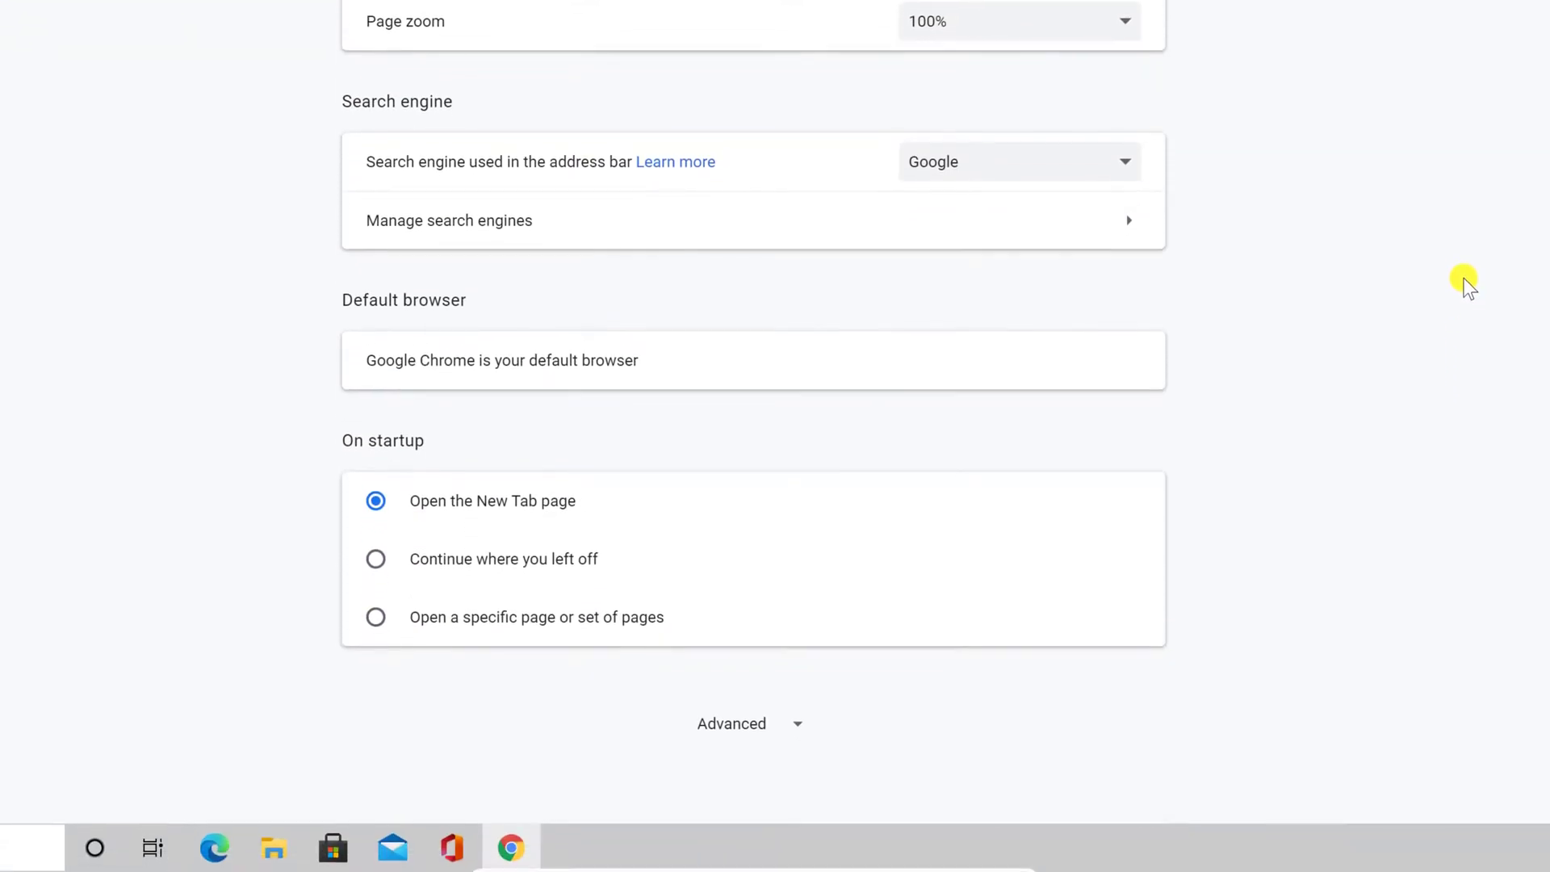
mouse_move(465, 567)
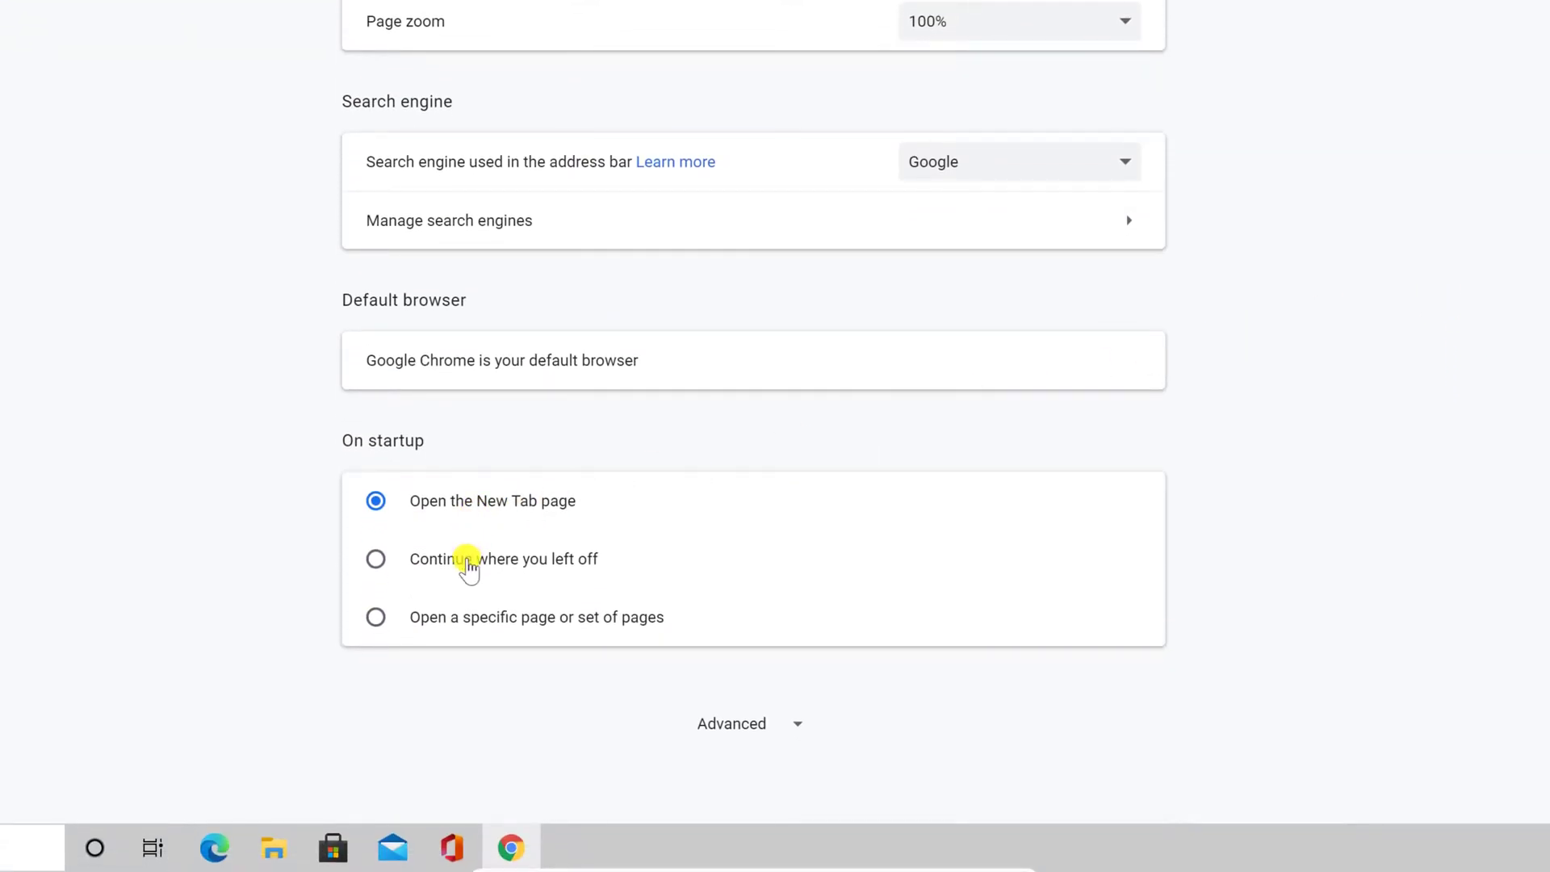
left_click(376, 558)
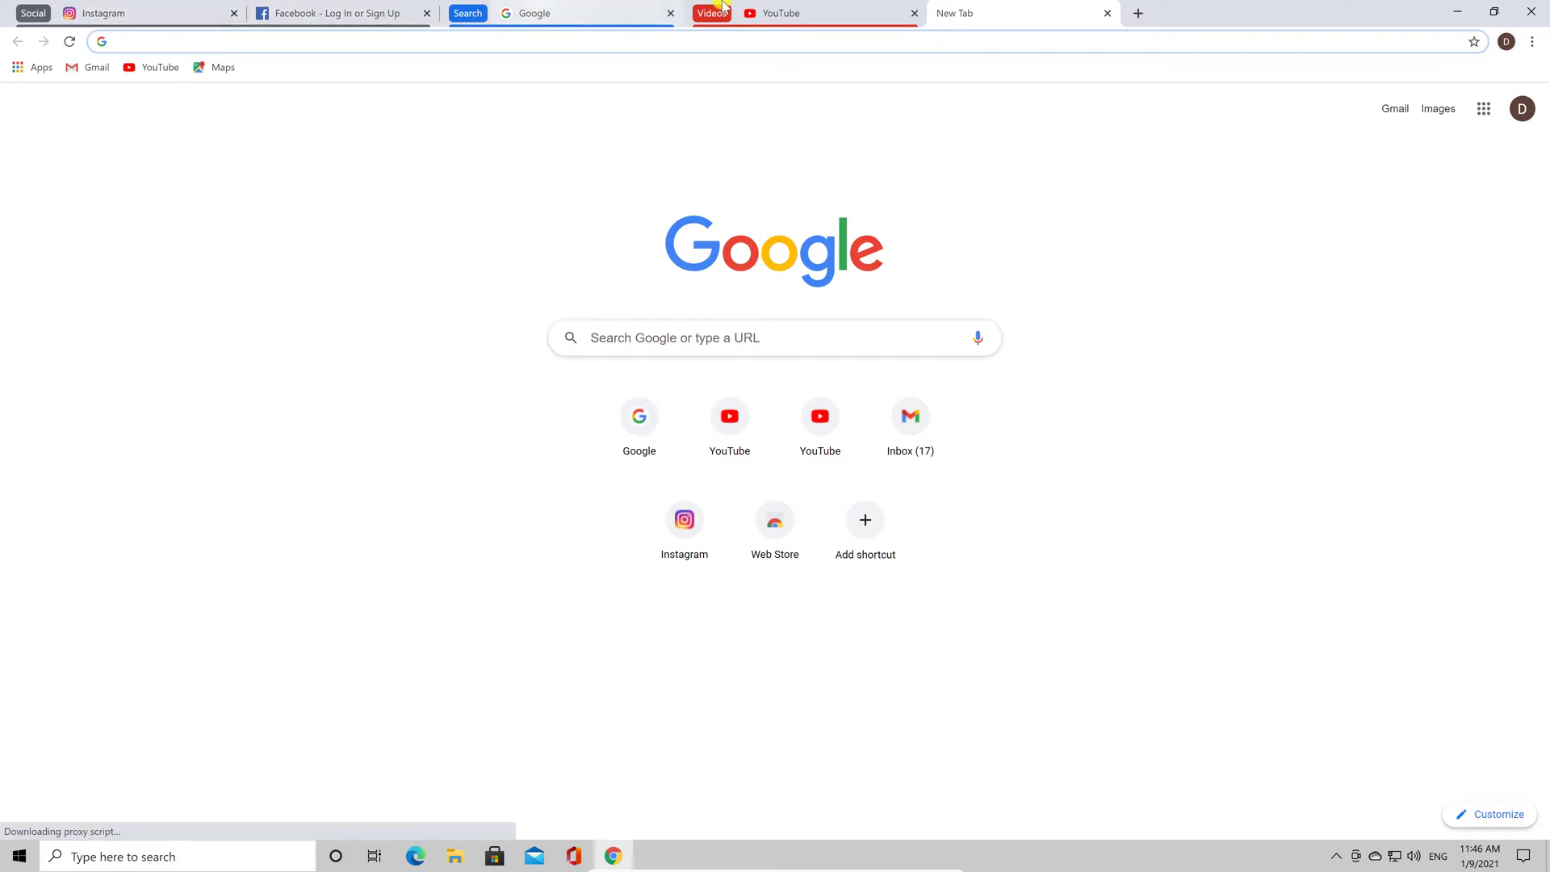
- View the restored Instagram tab, then the restored Facebook tab in the Social group
left_click(139, 13)
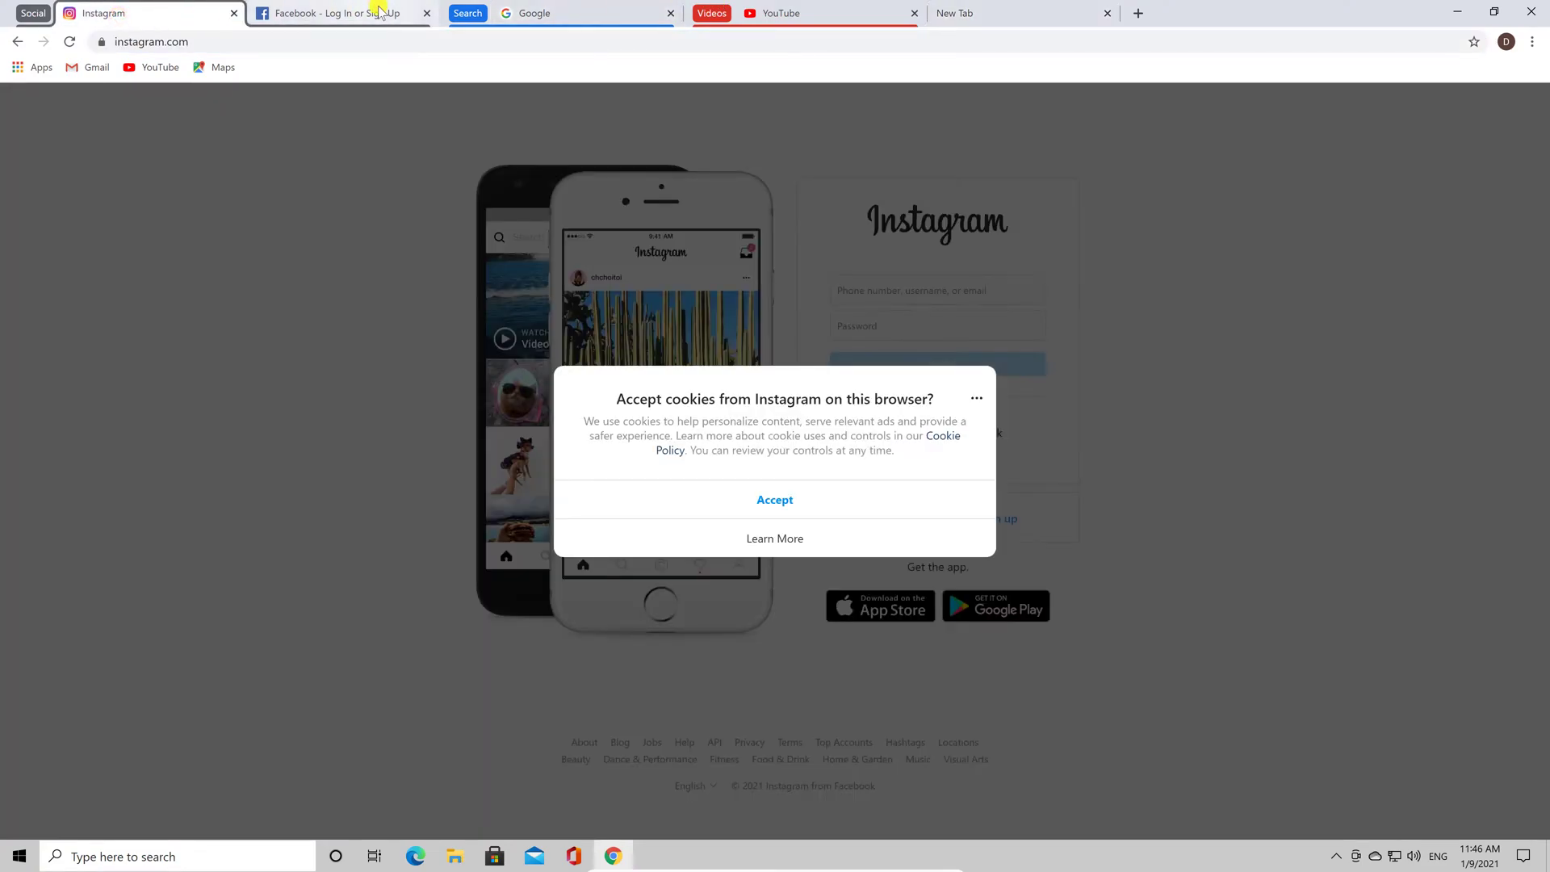
left_click(339, 13)
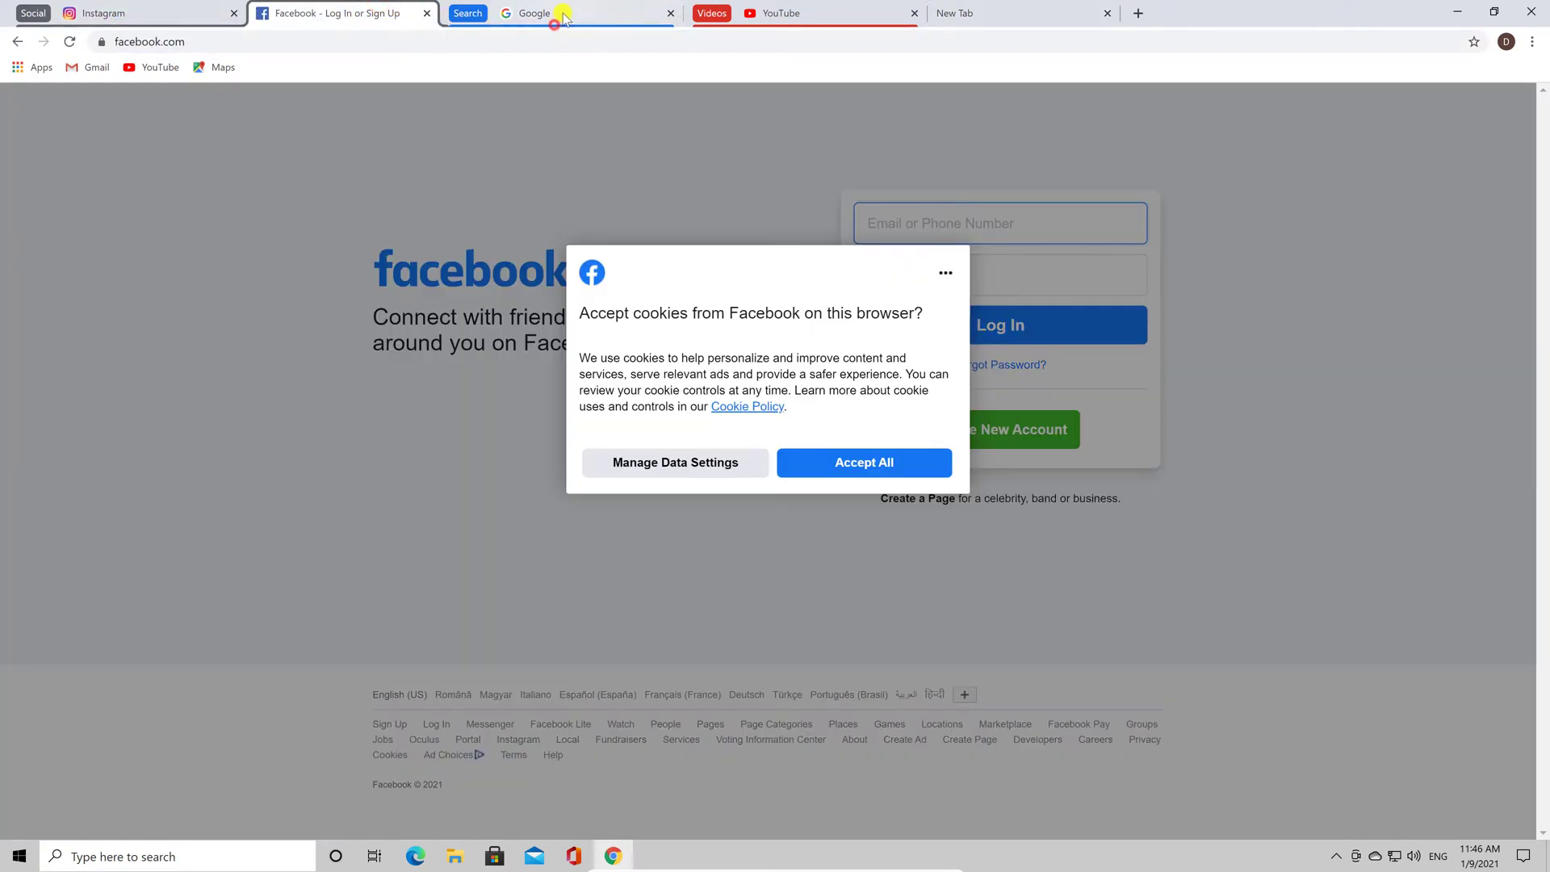